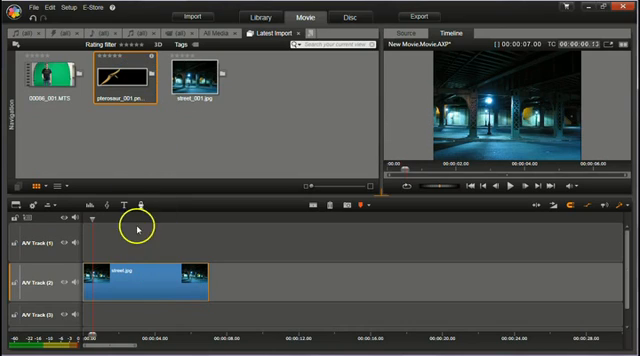
mouse_move(160, 148)
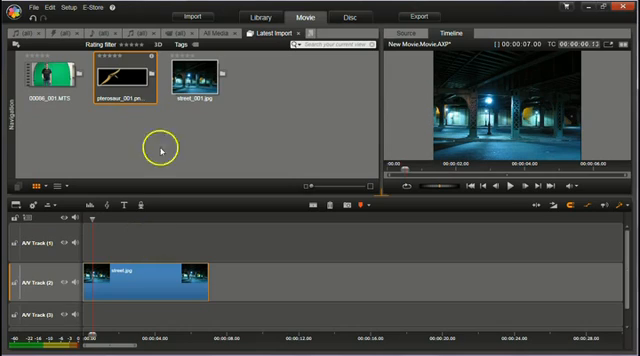
Step: Preview pterosaur_001.png from the Library in the Source preview
left_click(128, 78)
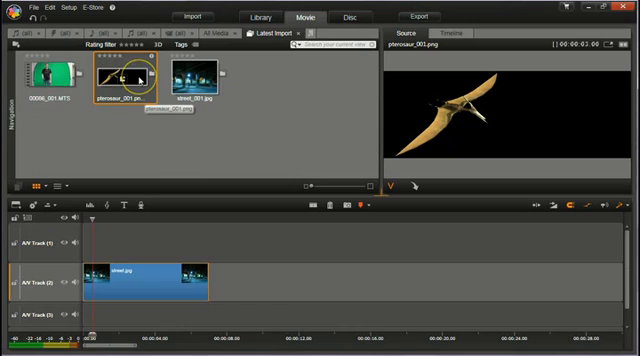
mouse_move(240, 150)
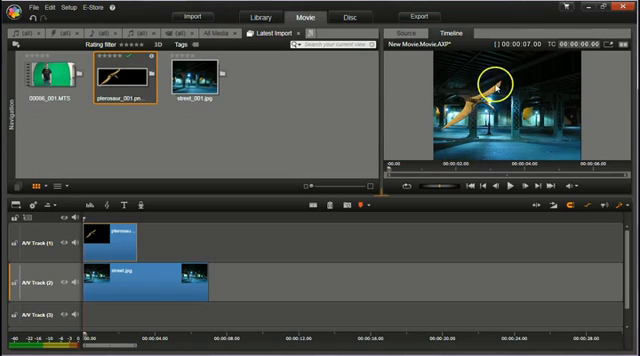
mouse_move(311, 283)
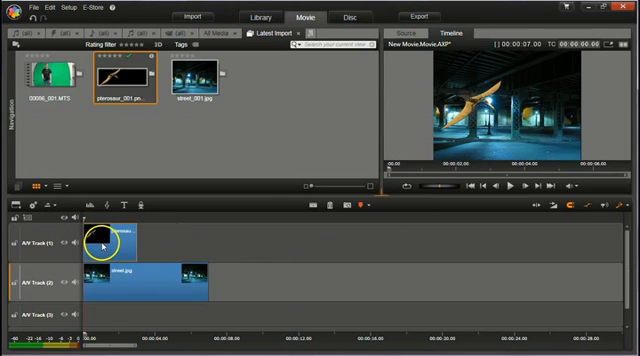
Step: Open the effects editor for the pterosaur clip on A/V Track 1
double_click(105, 245)
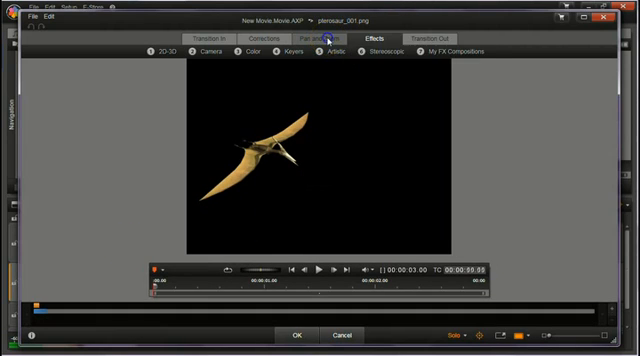
Step: Show the Pan and Zoom tab and expand its Select preset list
left_click(324, 37)
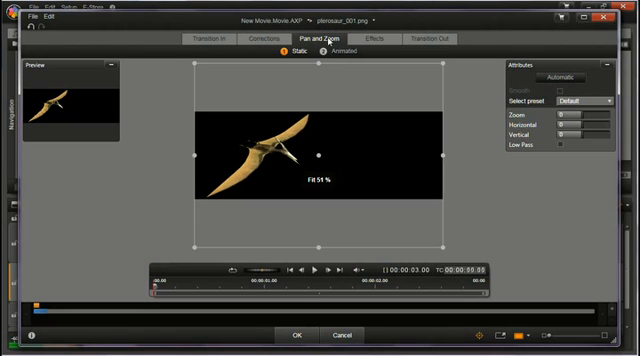
mouse_move(411, 168)
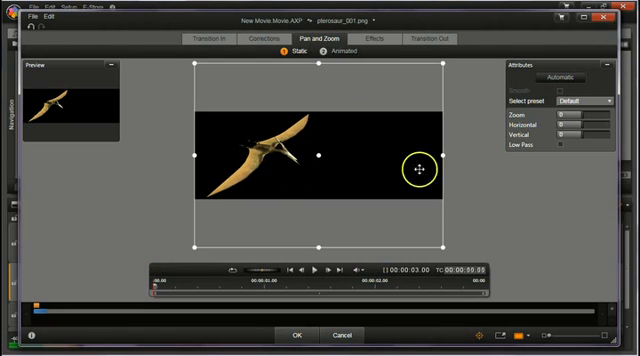
left_click_drag(420, 165, 263, 160)
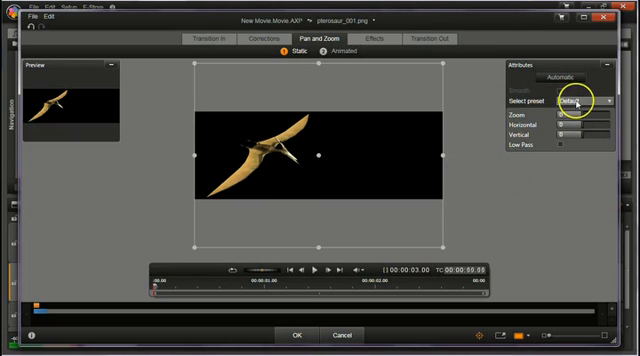
left_click(585, 102)
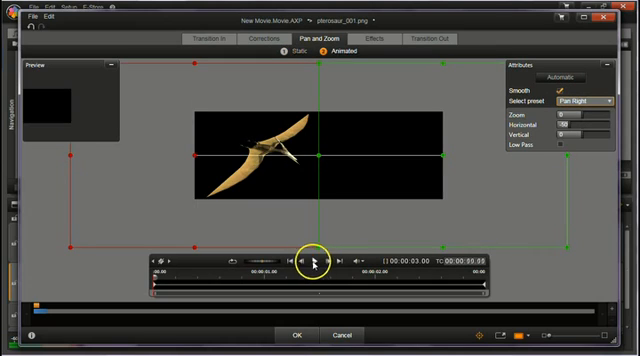
Step: Play the pterosaur's Pan Right animation to check it flies across the street
left_click(314, 262)
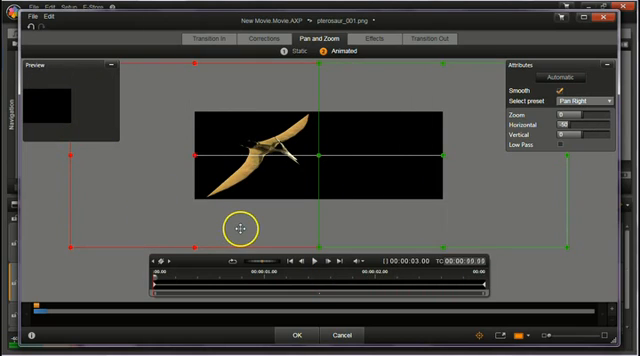
left_click_drag(240, 230, 197, 160)
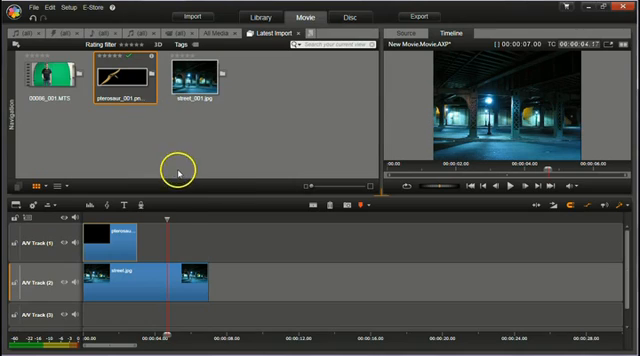
mouse_move(172, 238)
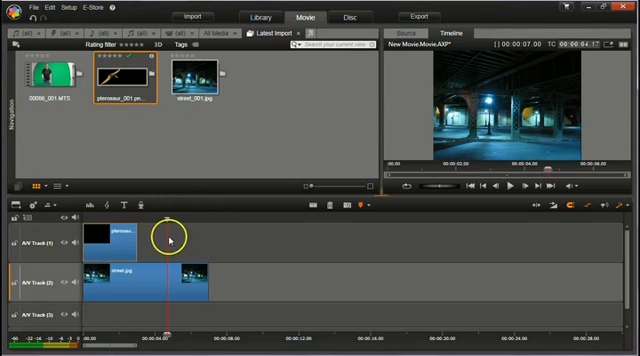